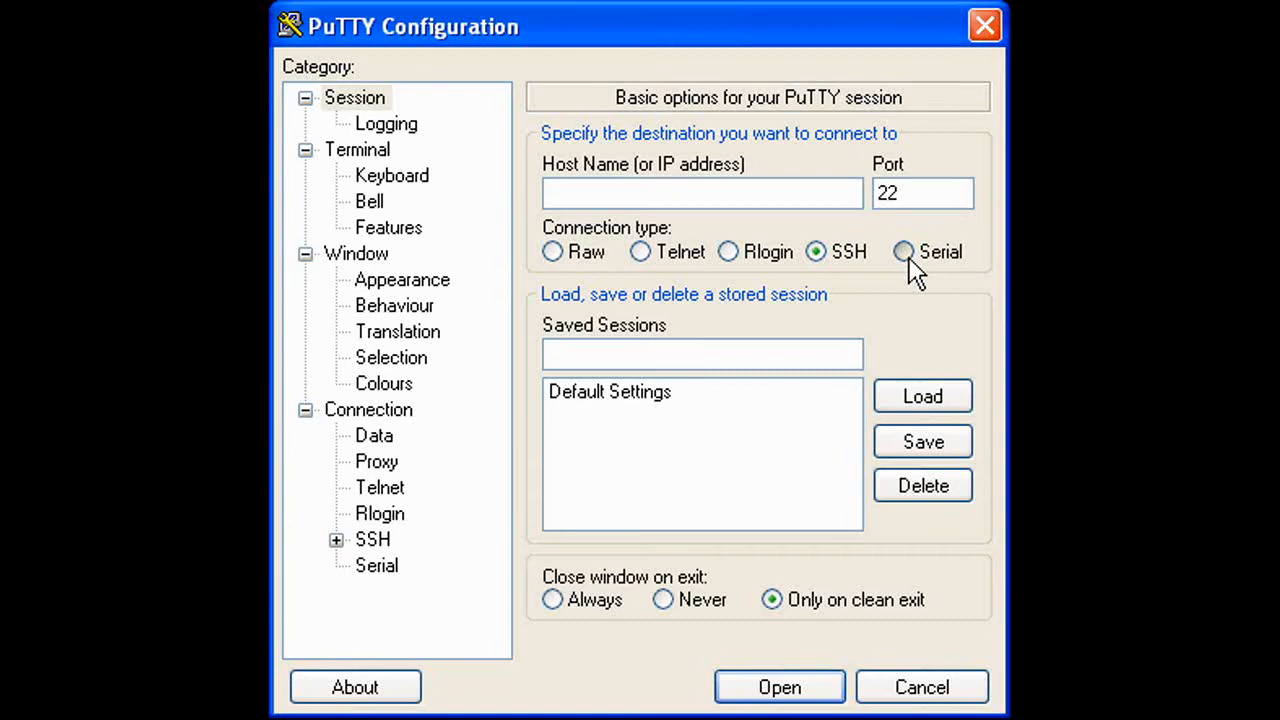
Save a serial session on COM8 at 9600 baud, flow control None, as 'Amelie' and open it.
{"action": "left_click", "coordinate": [376, 564]}
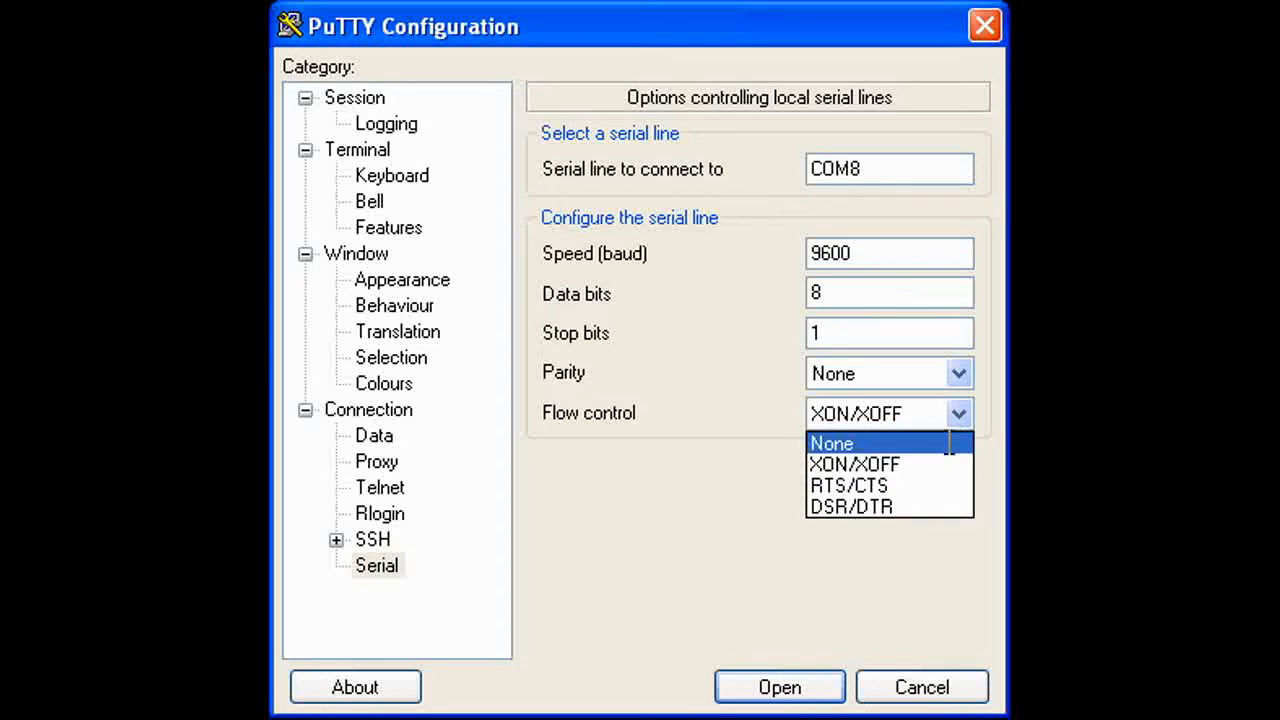
{"action": "left_click", "coordinate": [354, 96]}
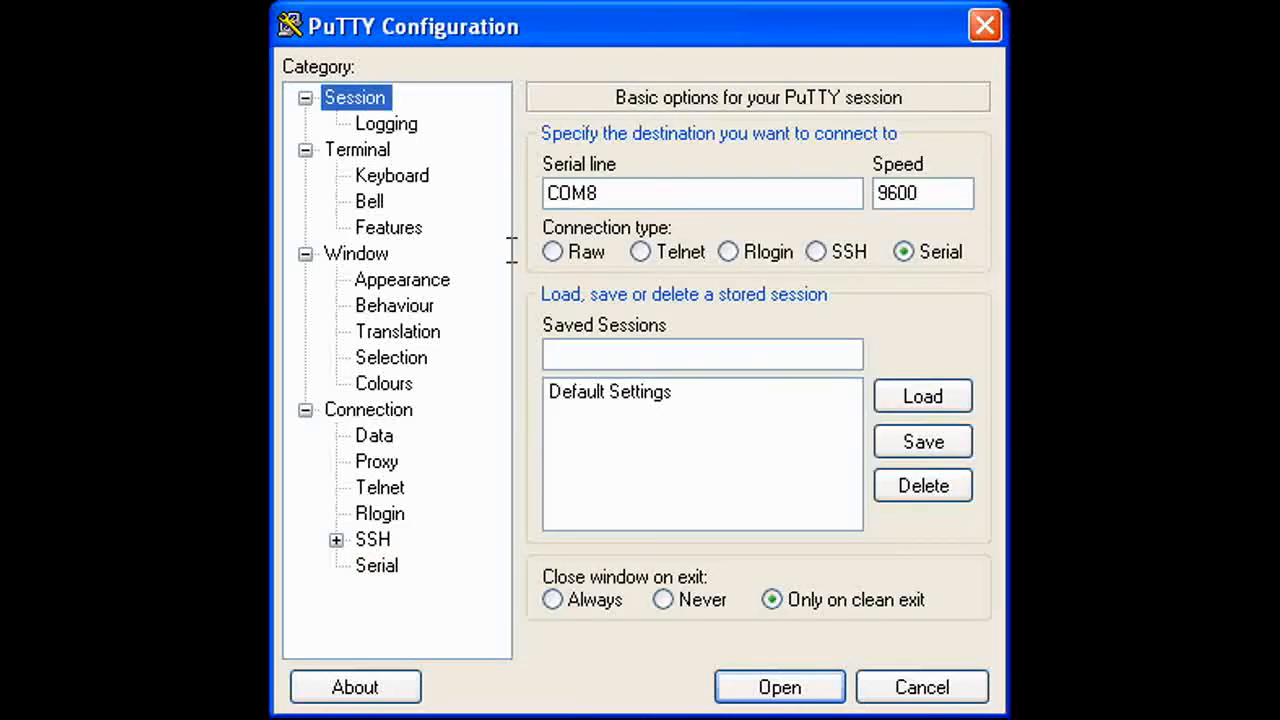
{"action": "type", "text": "Ame"}
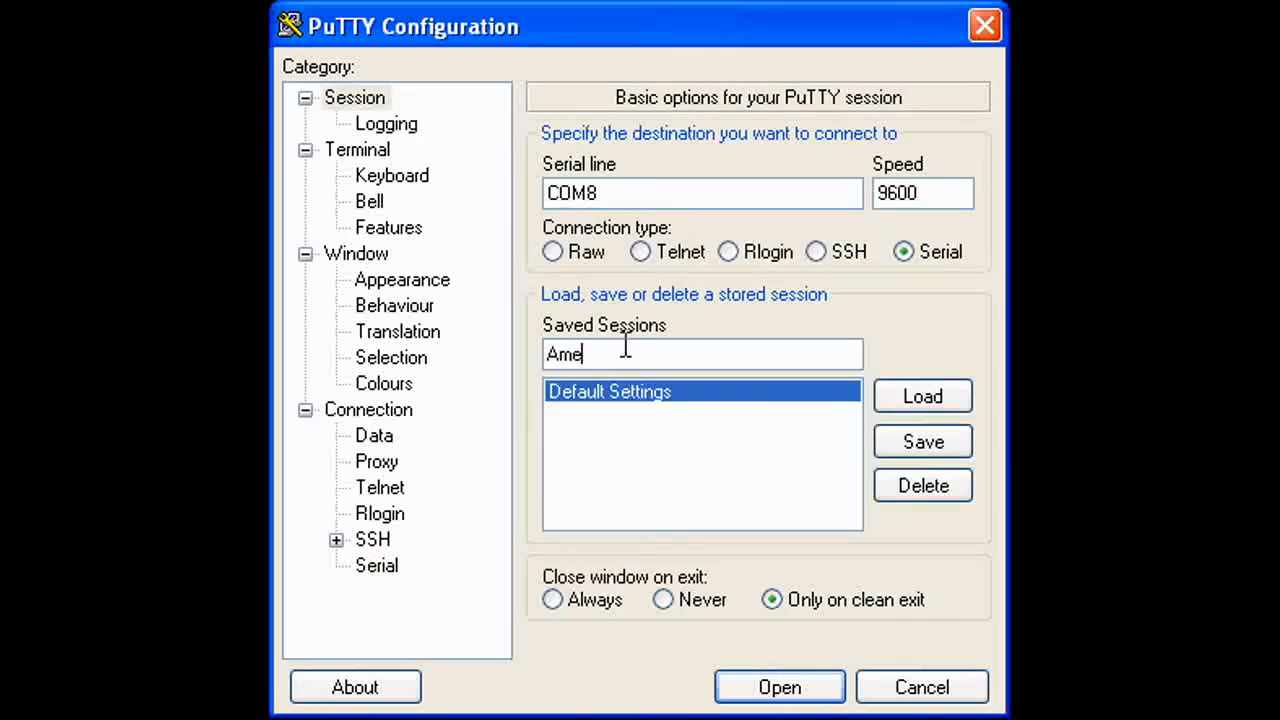
{"action": "type", "text": "lie"}
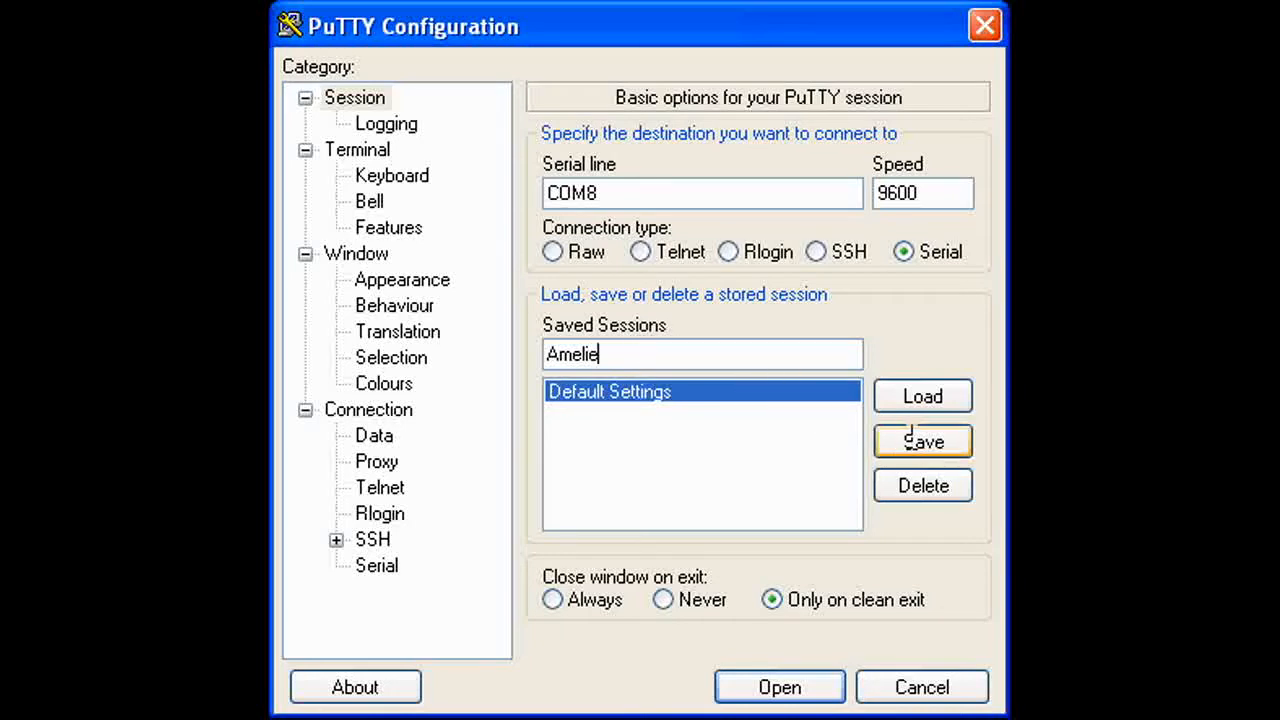
{"action": "left_click", "coordinate": [920, 442]}
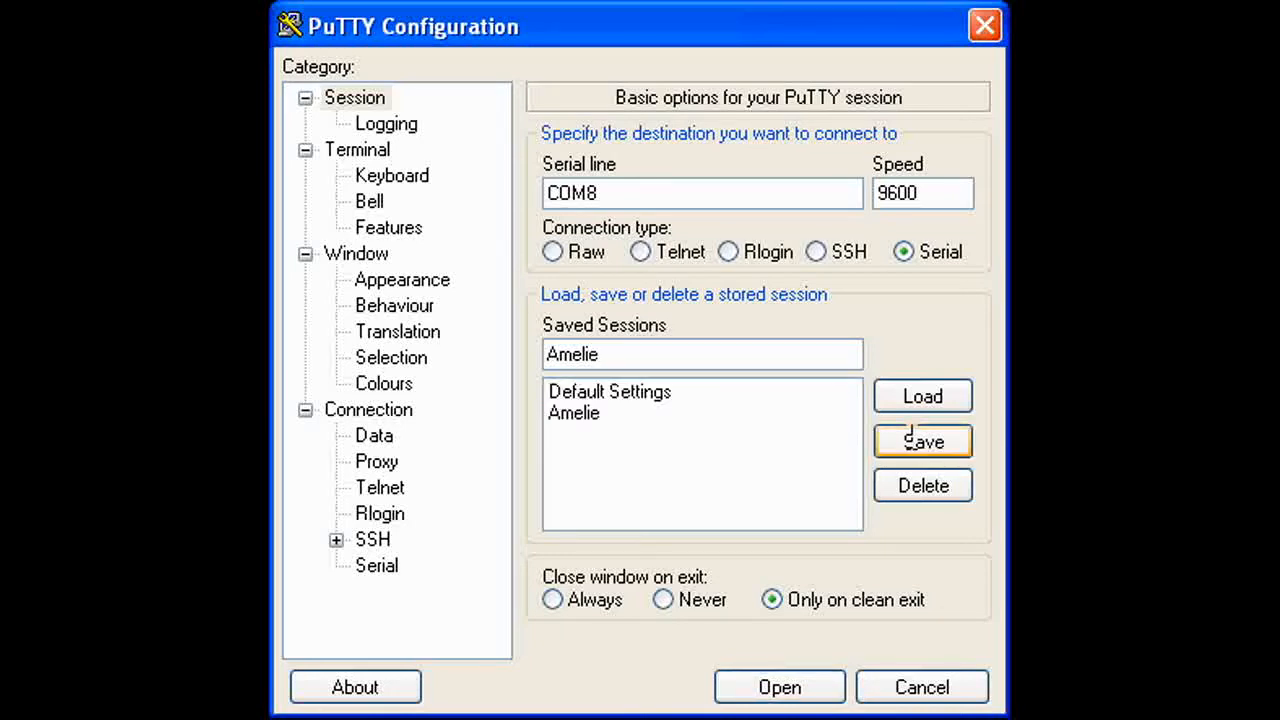
{"action": "left_click", "coordinate": [778, 688]}
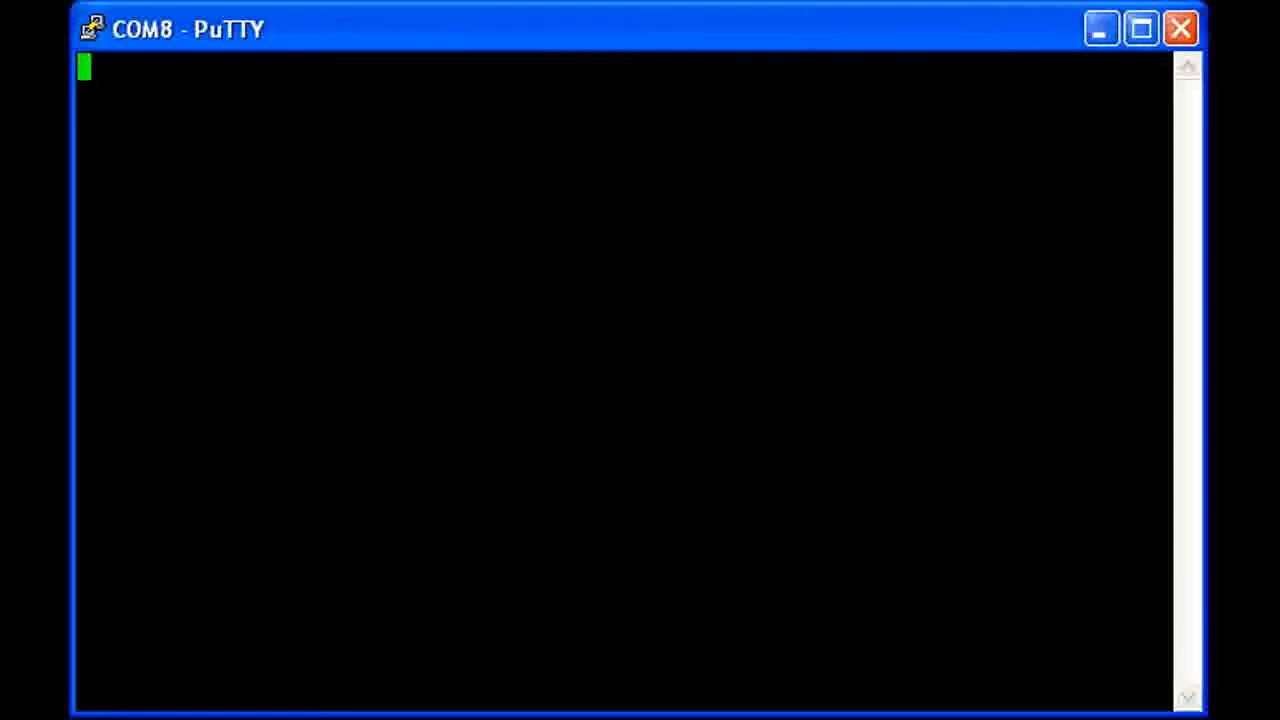
Wake the RTX4100 Low-power WiFi Shell so its banner and prompt appear.
{"action": "type", "text": "ÈÈ"}
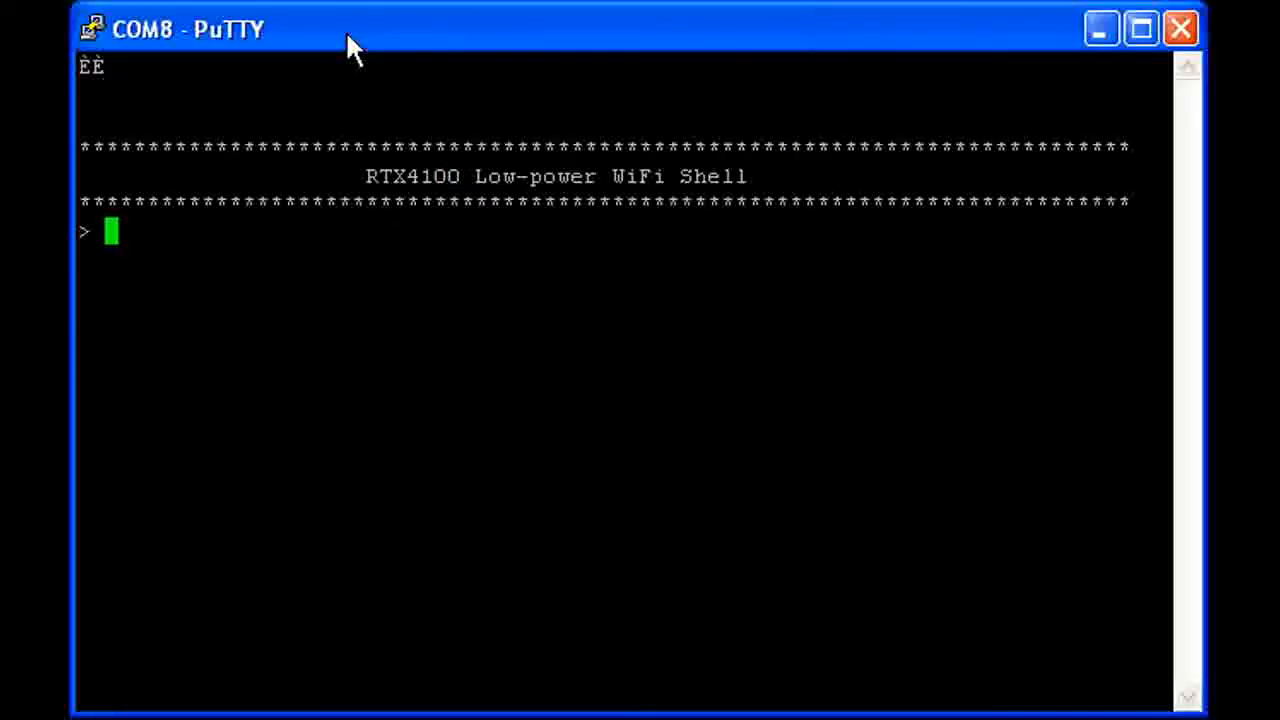
{"action": "mouse_move", "coordinate": [444, 44]}
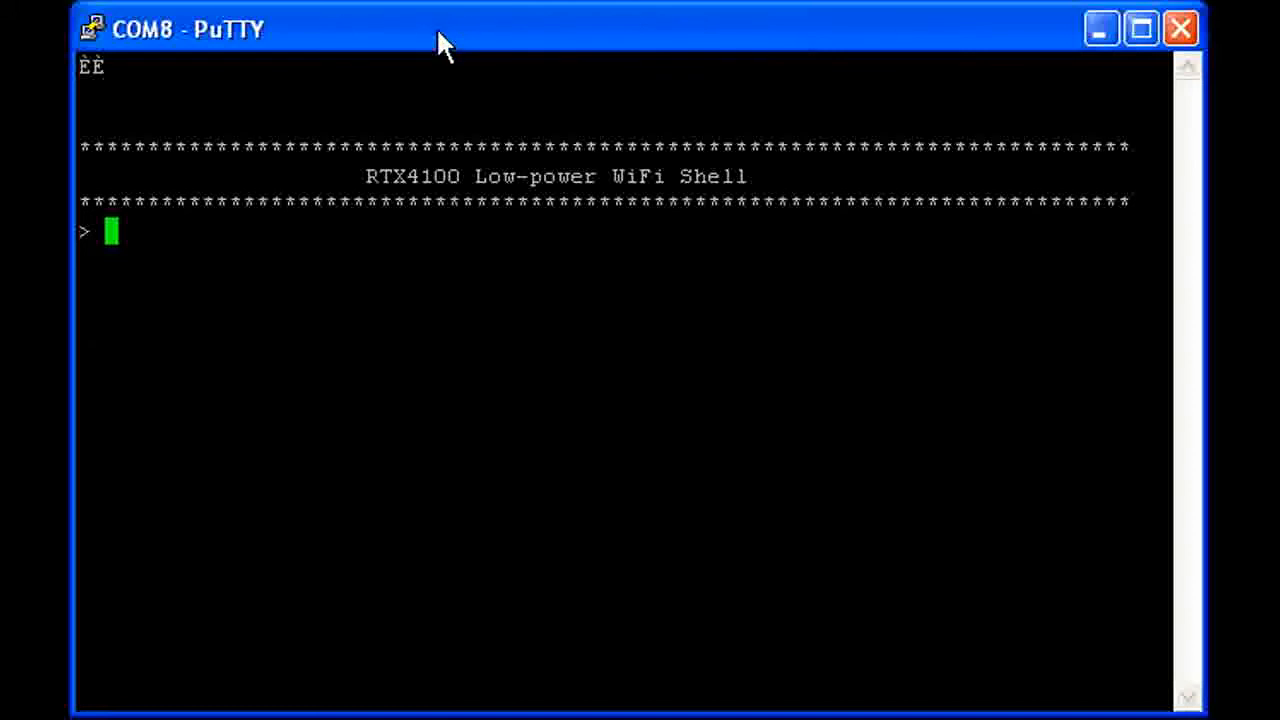
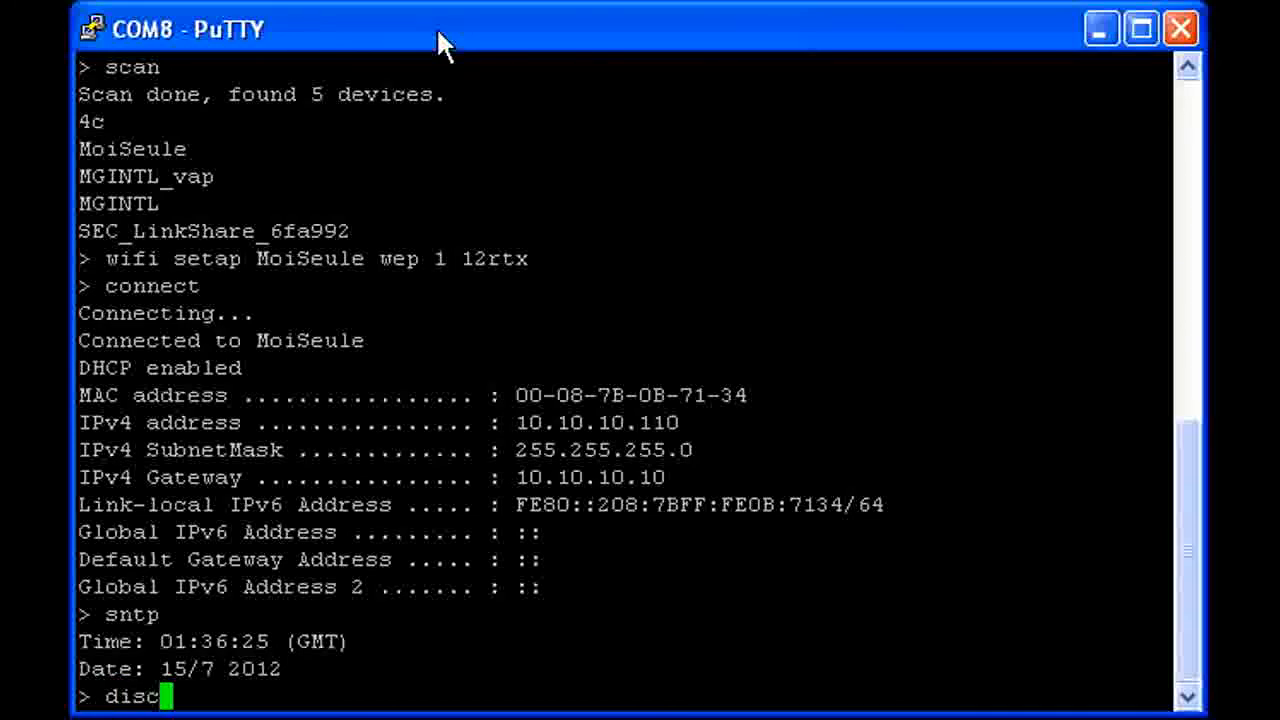